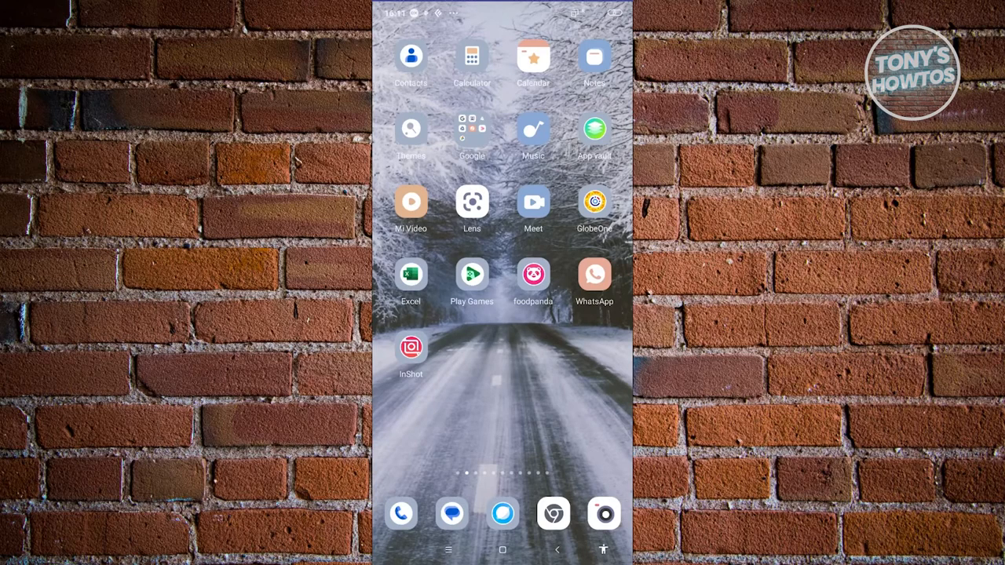
Launch InShot and load the saved video draft, which shows the missing-clips notice
left_click(412, 349)
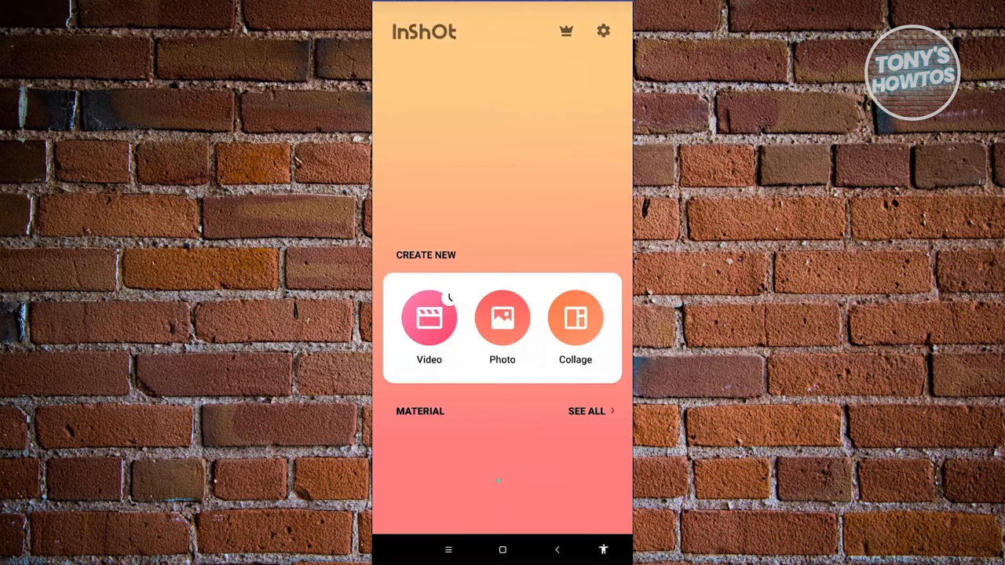
left_click(430, 317)
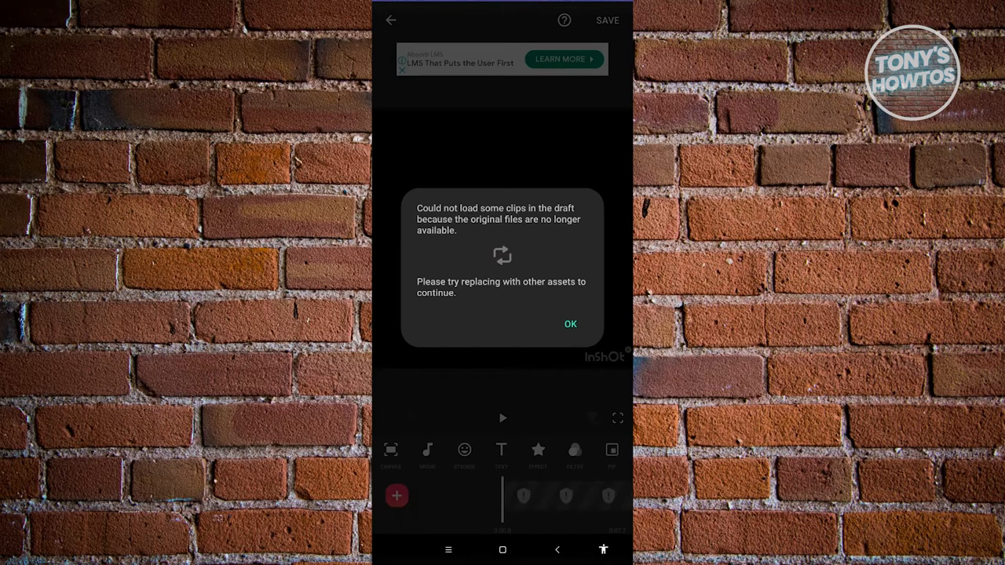
Acknowledge the 'Could not load some clips' warning with OK
left_click(570, 324)
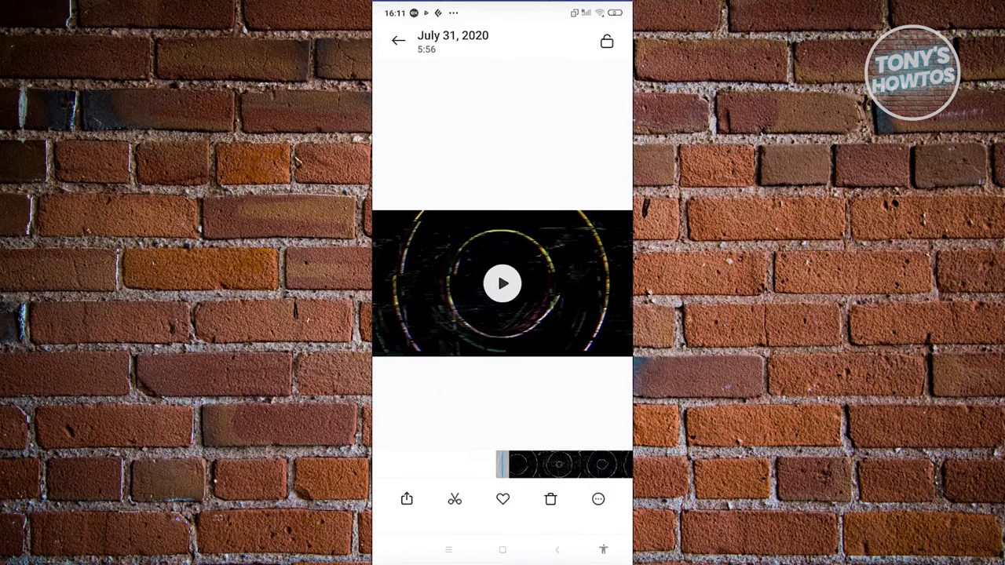
Go back to Albums and enter the Deleted items album under Organise photos
left_click(399, 41)
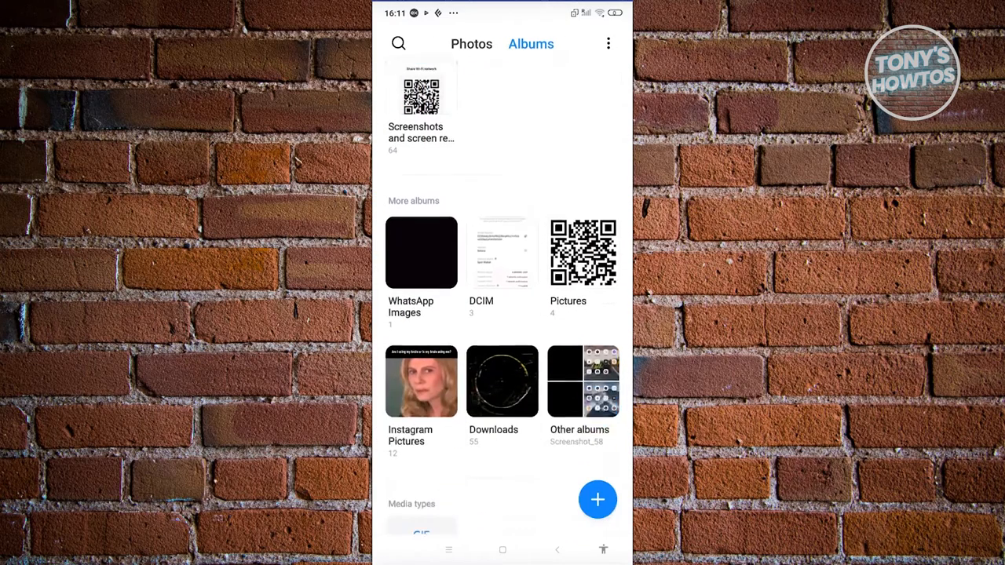
scroll("down", 3)
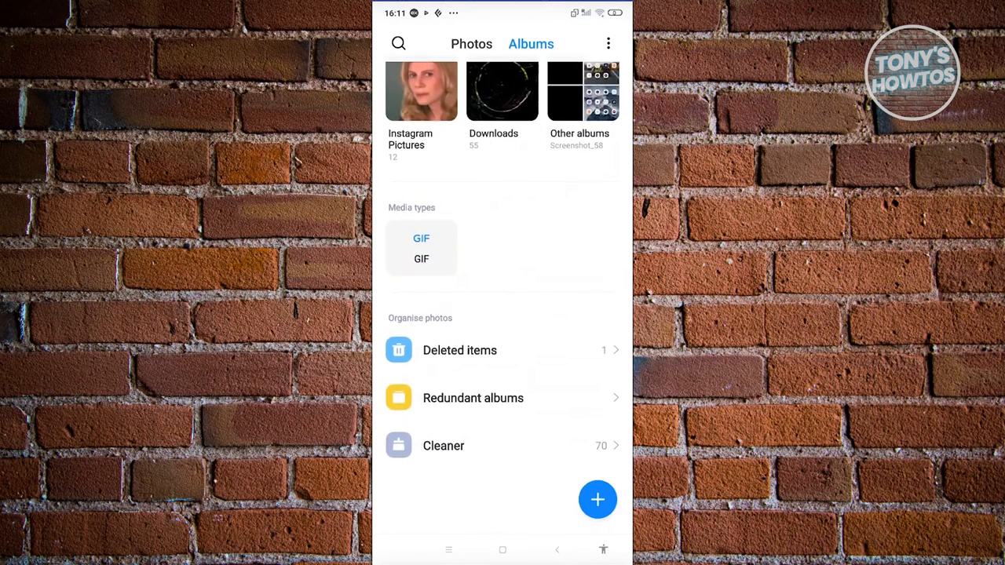
left_click(458, 350)
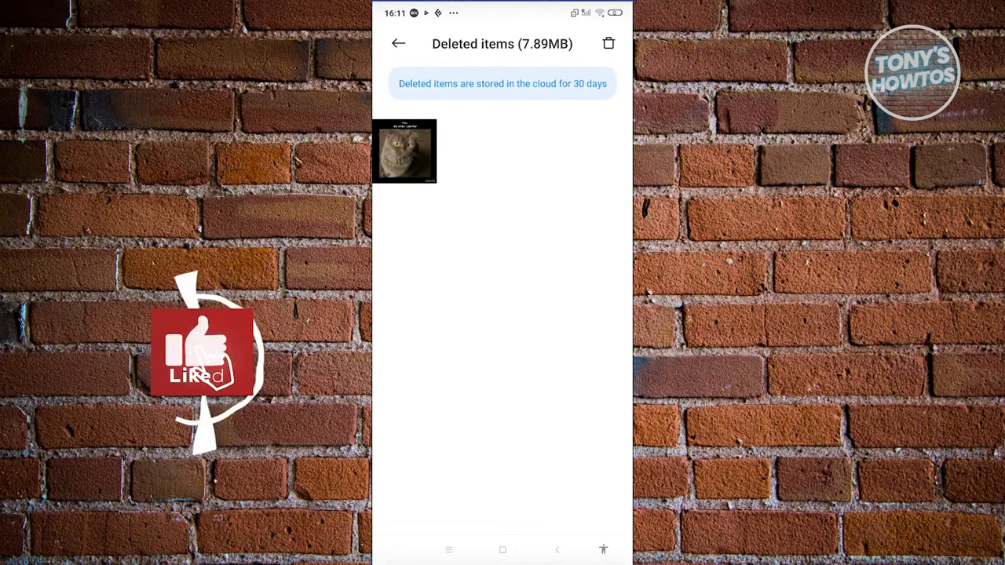
Restore the deleted cat video and leave the now-empty Deleted items album
left_click(405, 150)
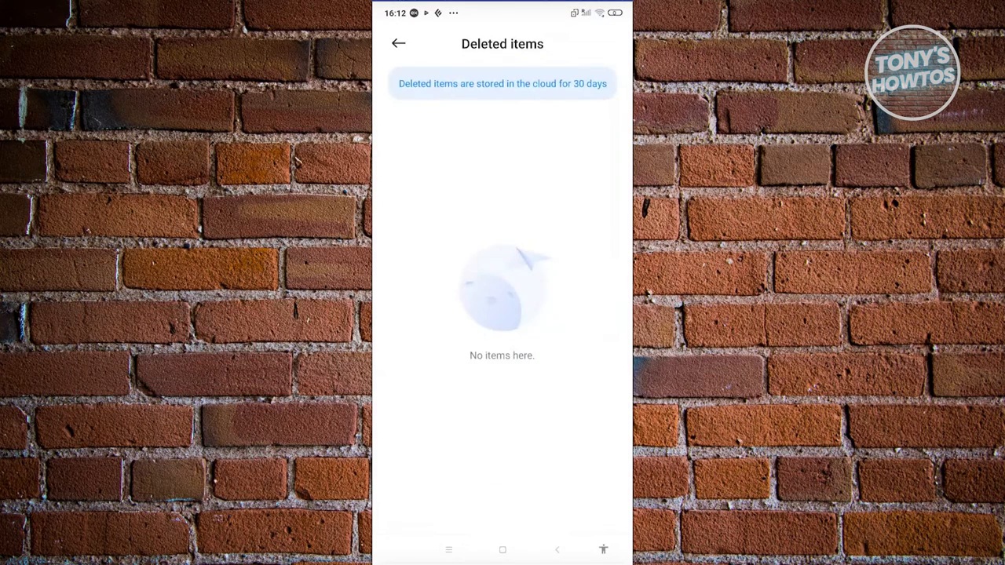
left_click(399, 44)
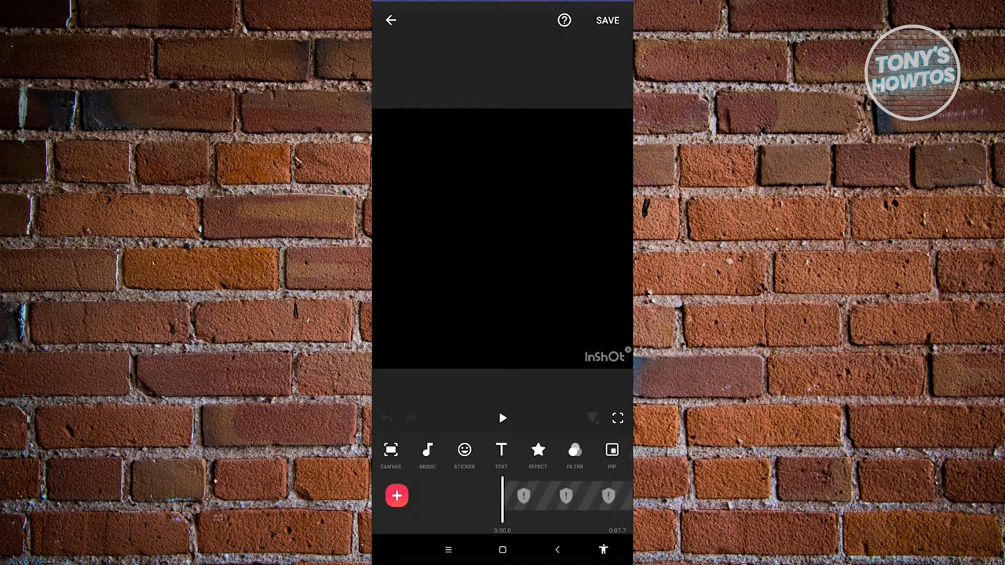
Reload the missing timeline clip from the restored cat video so it plays with its Pov caption
left_click(503, 496)
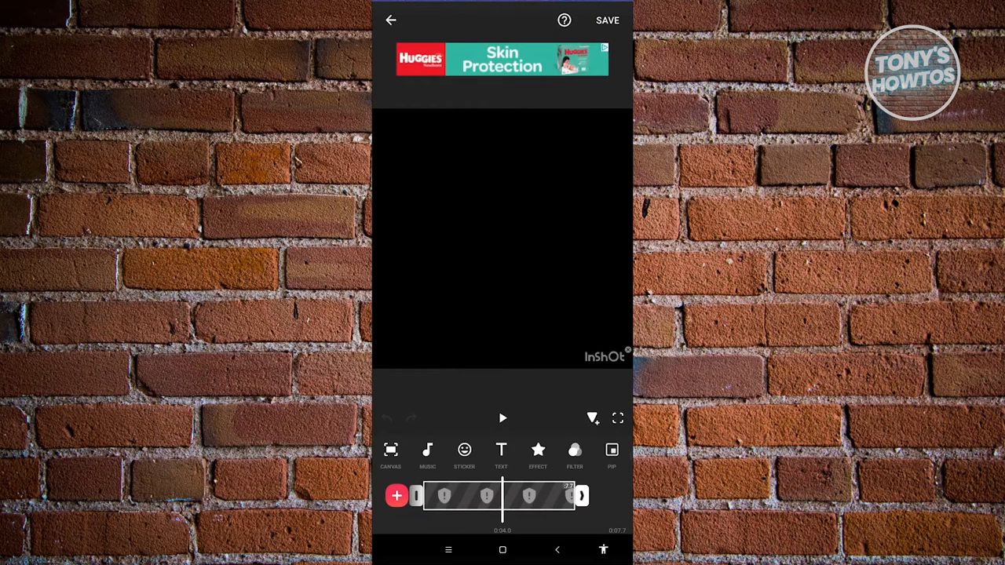
left_click(499, 497)
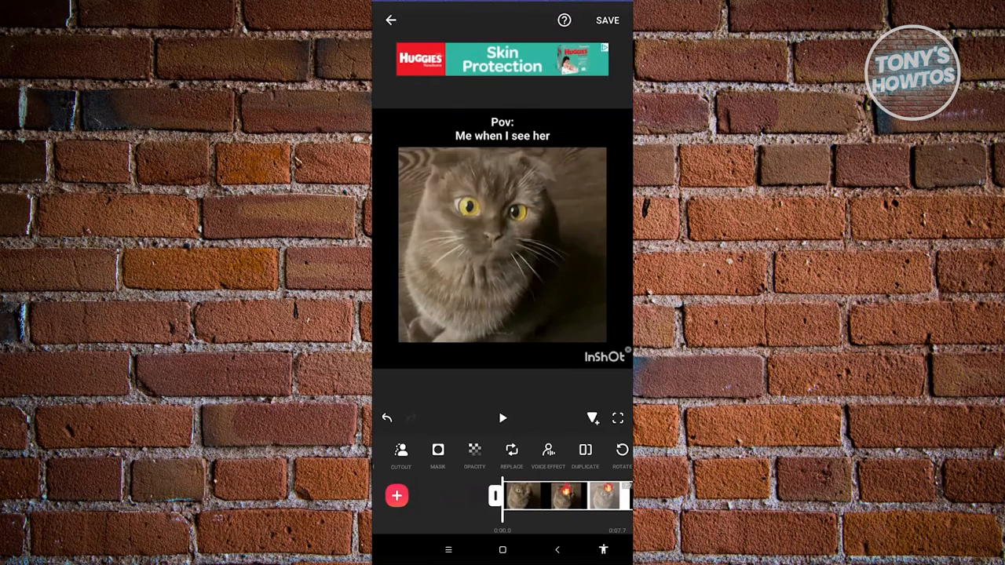
left_click(502, 418)
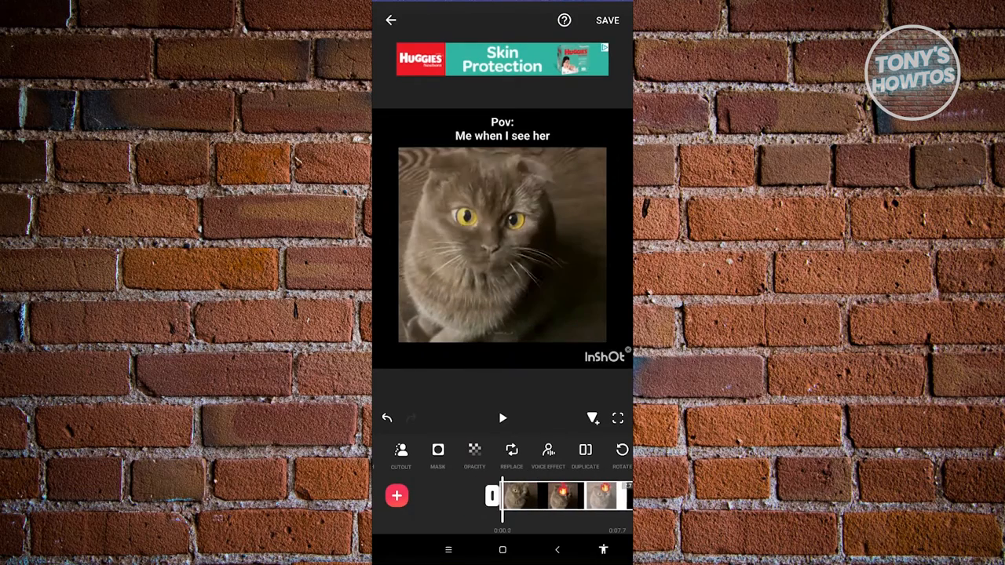